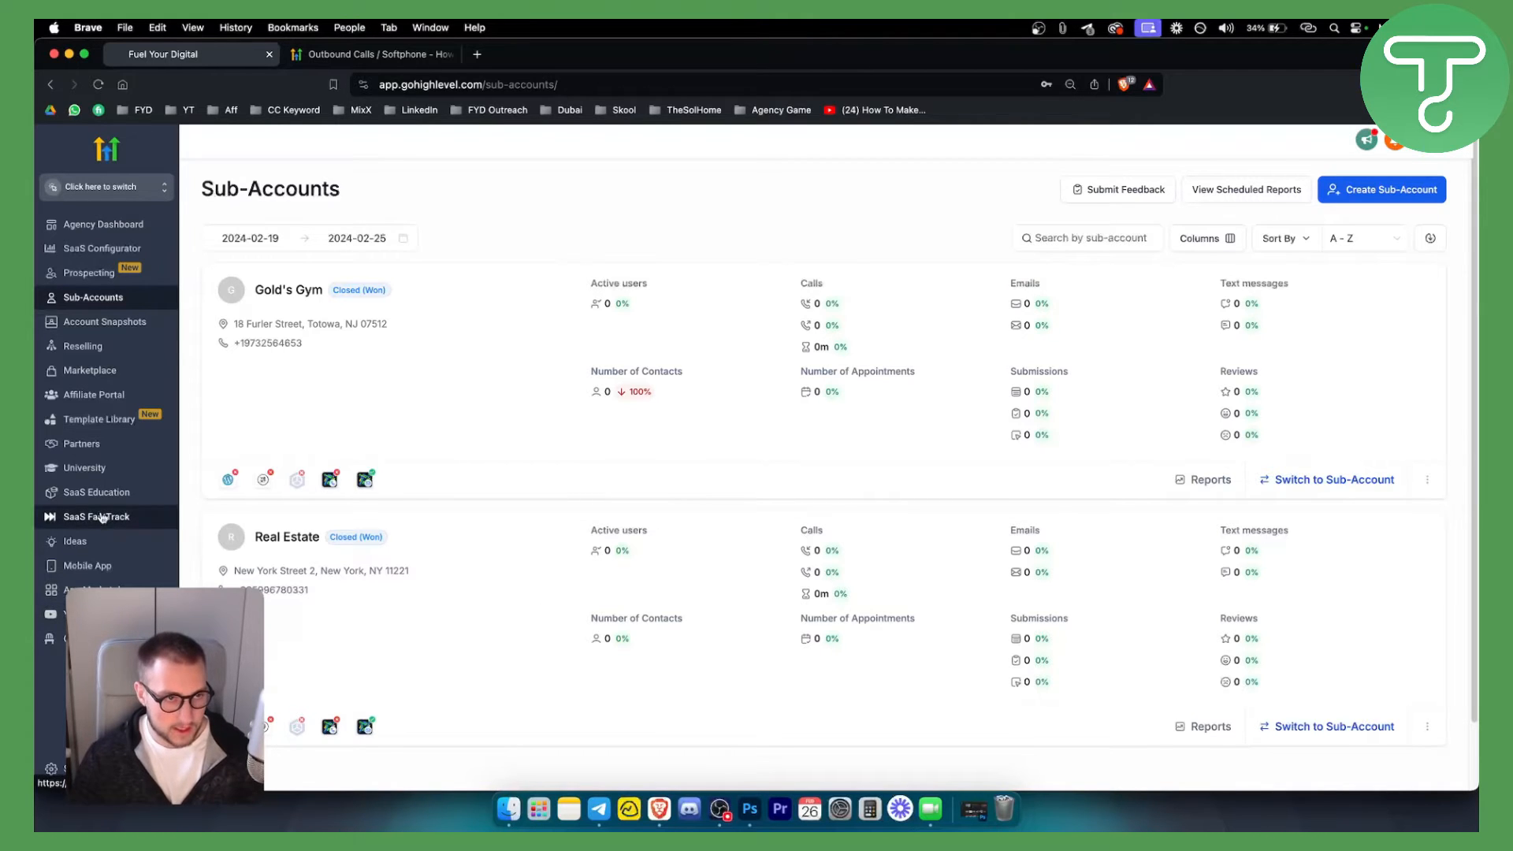
Switch from the agency's sub-account list into the Gold's Gym sub-account.
{"action": "left_click", "coordinate": [100, 185]}
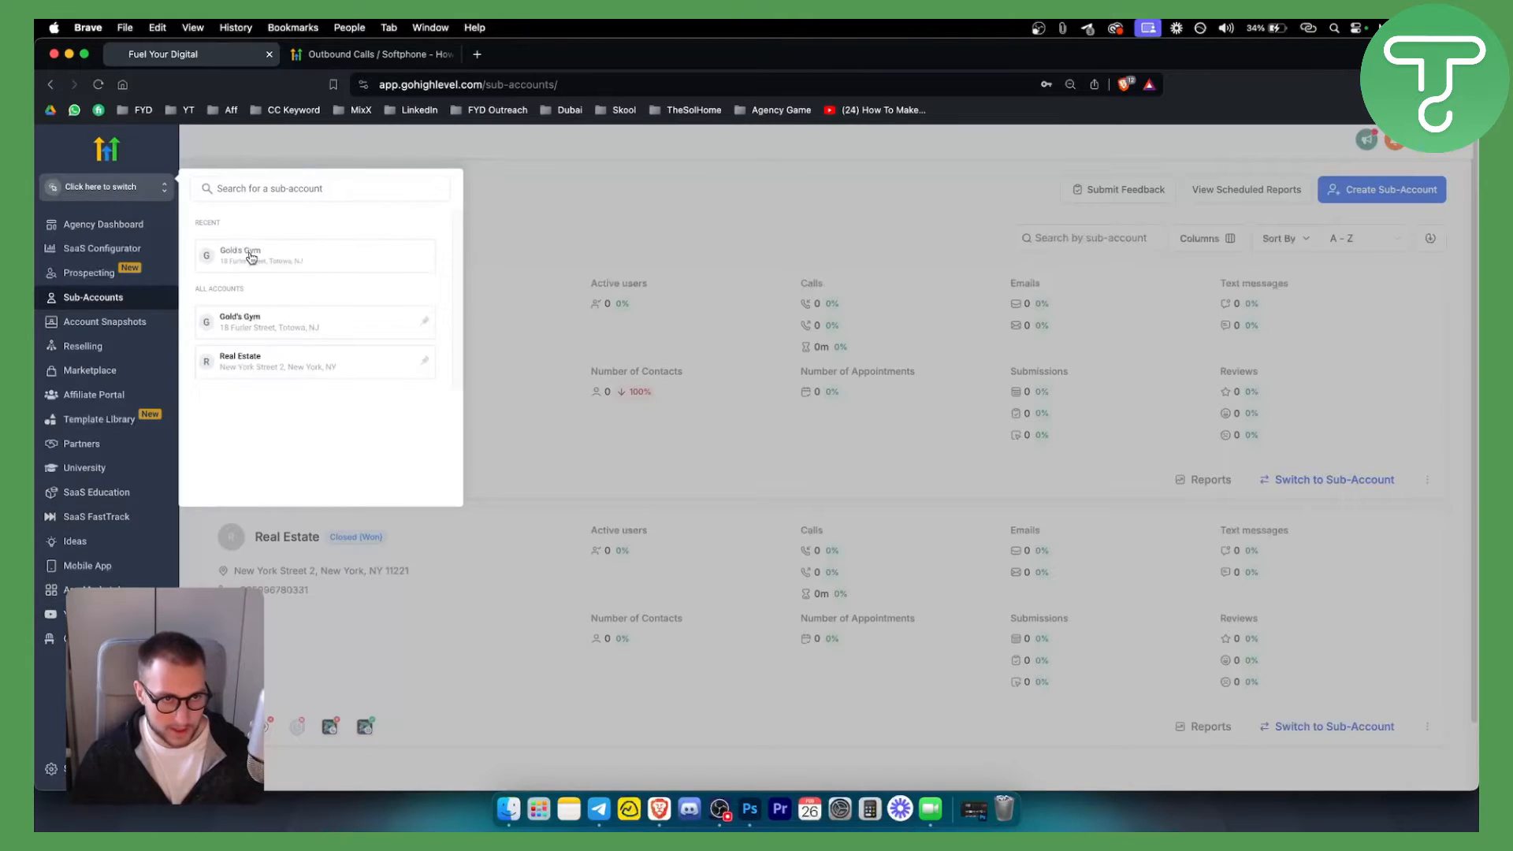
{"action": "left_click", "coordinate": [239, 254]}
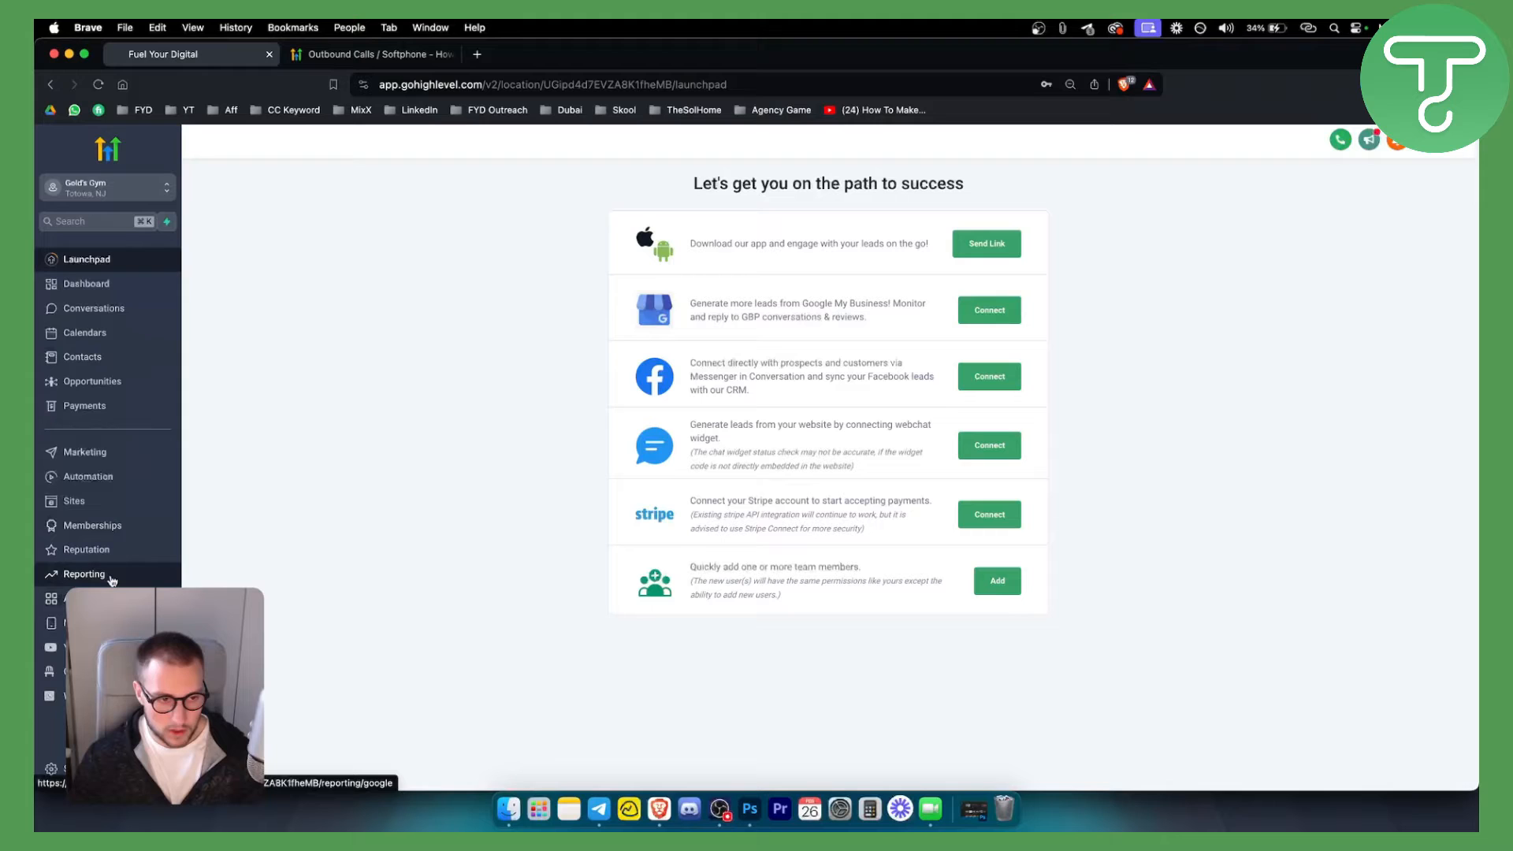
{"action": "mouse_move", "coordinate": [84, 574]}
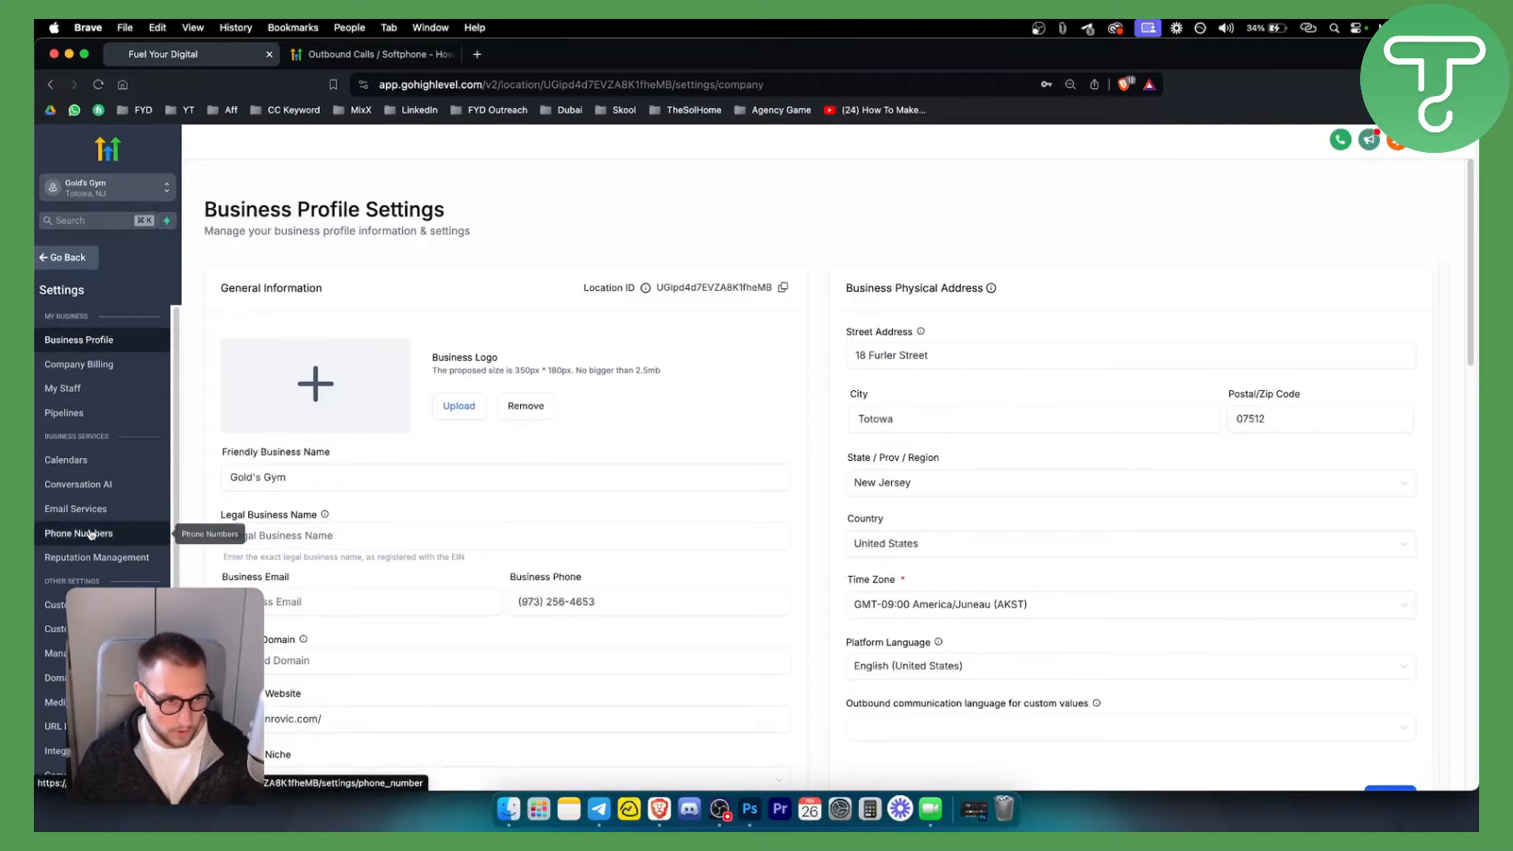
Open Gold's Gym's Phone Numbers settings to reach Phone System > Manage Numbers.
{"action": "left_click", "coordinate": [78, 533]}
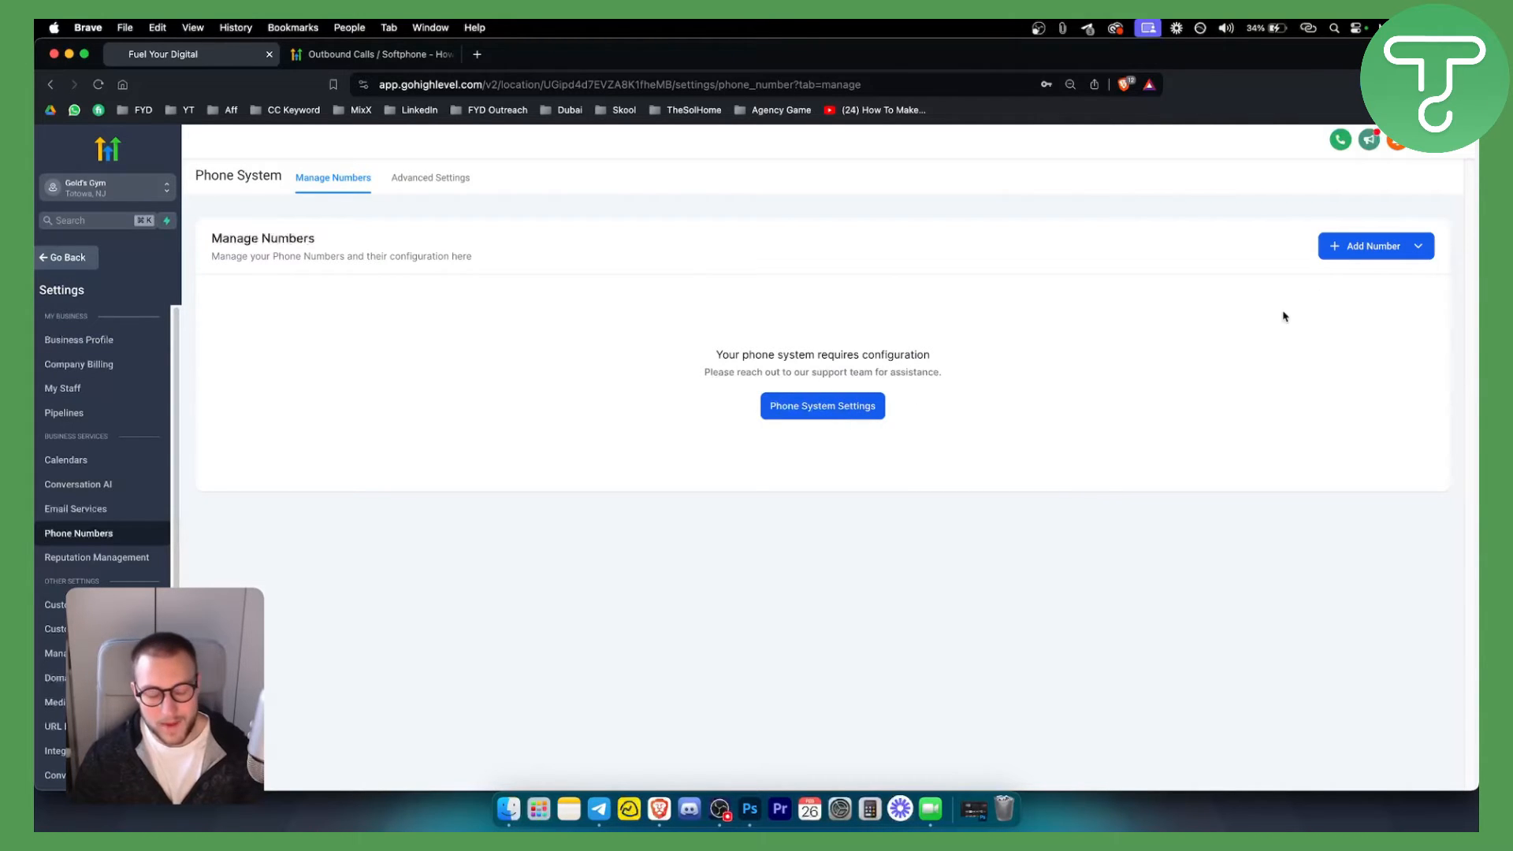
{"action": "mouse_move", "coordinate": [917, 424]}
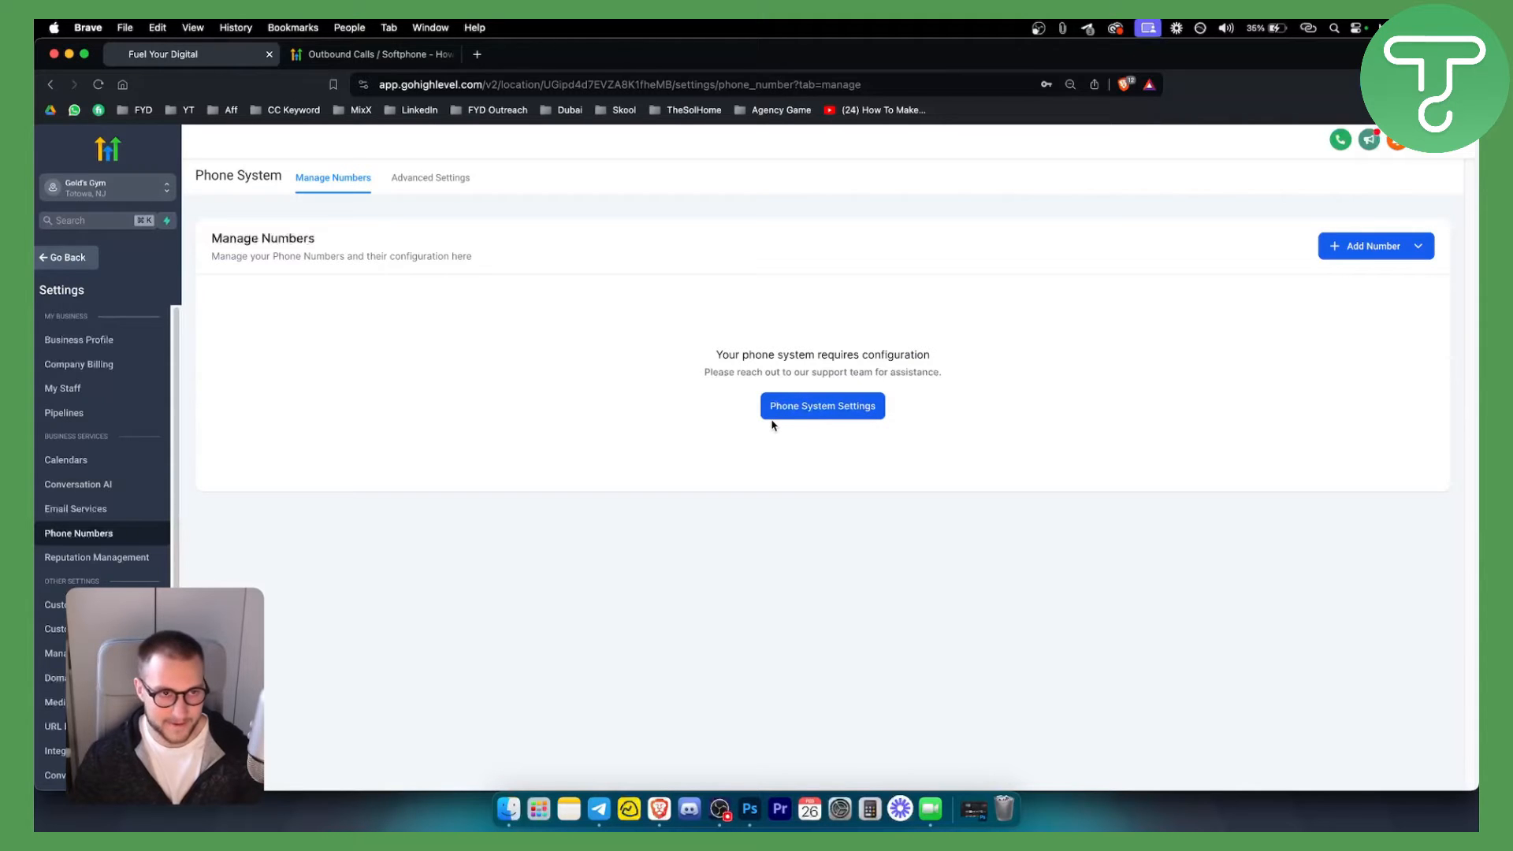
{"action": "mouse_move", "coordinate": [64, 258]}
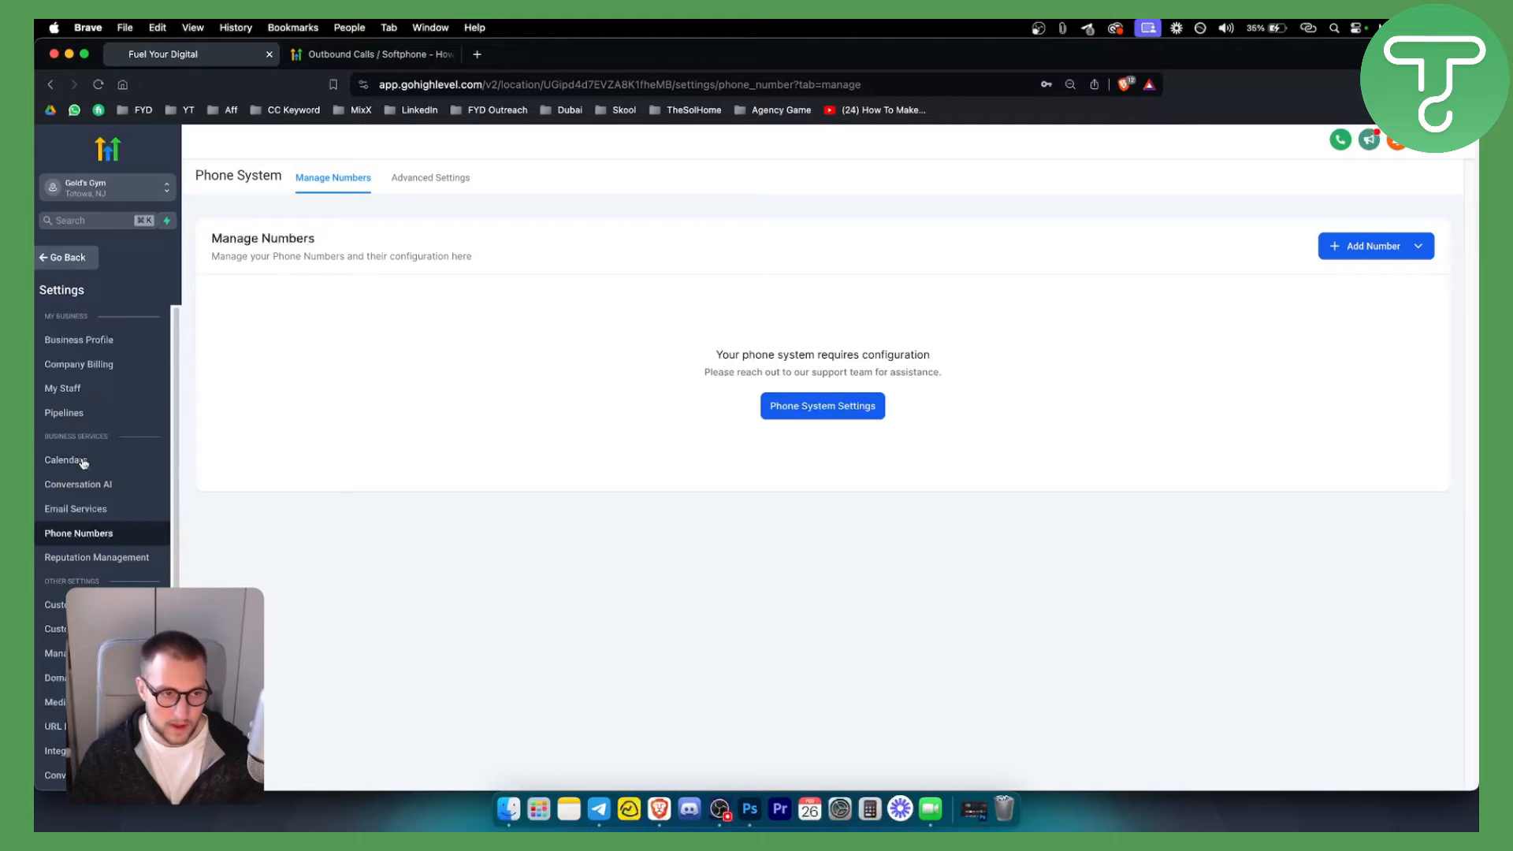
{"action": "mouse_move", "coordinate": [1049, 199]}
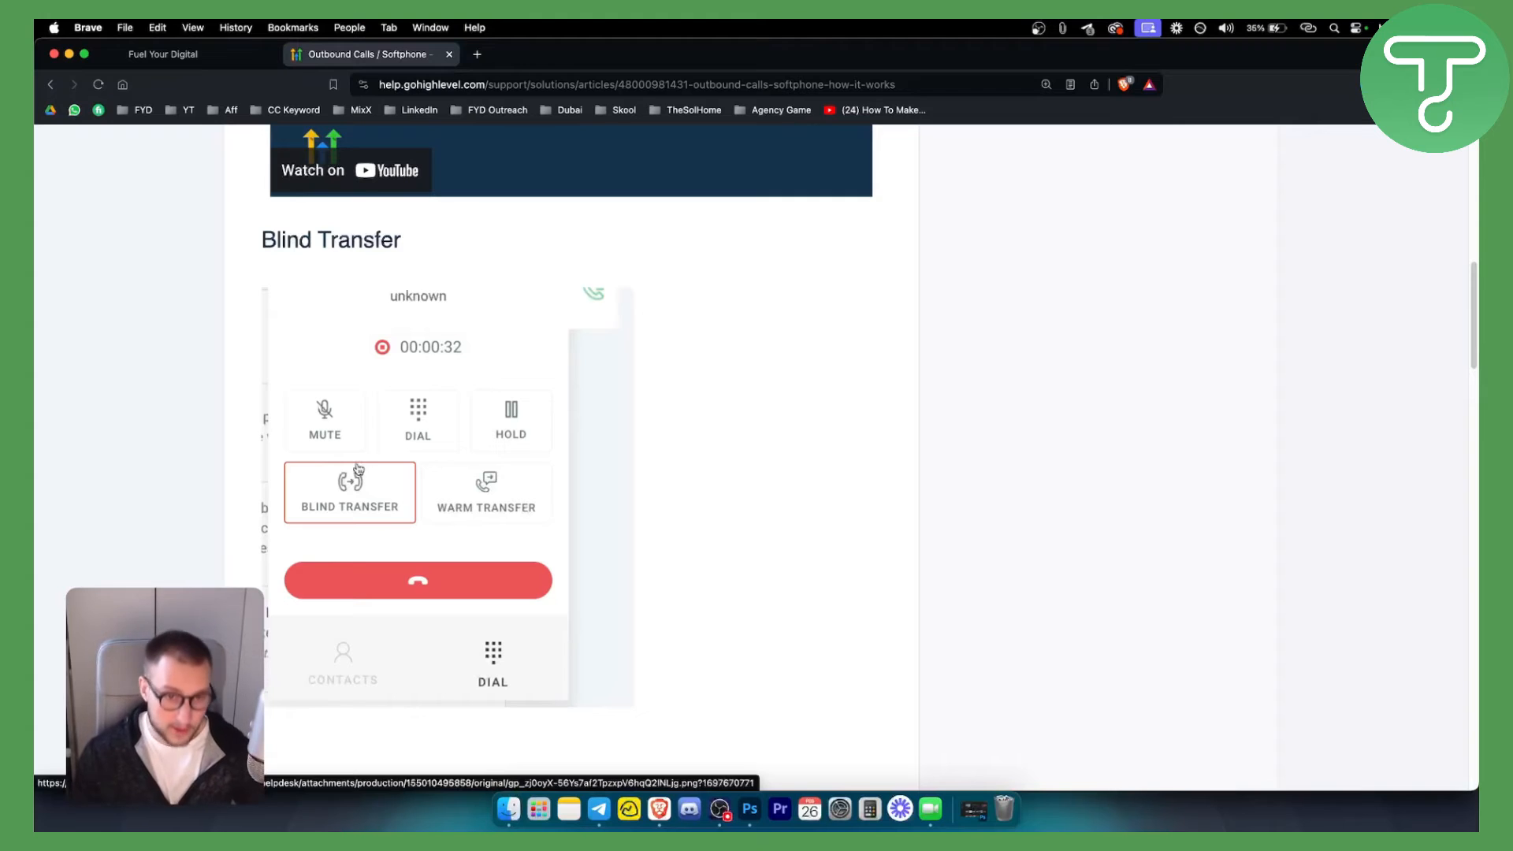
{"action": "mouse_move", "coordinate": [499, 507]}
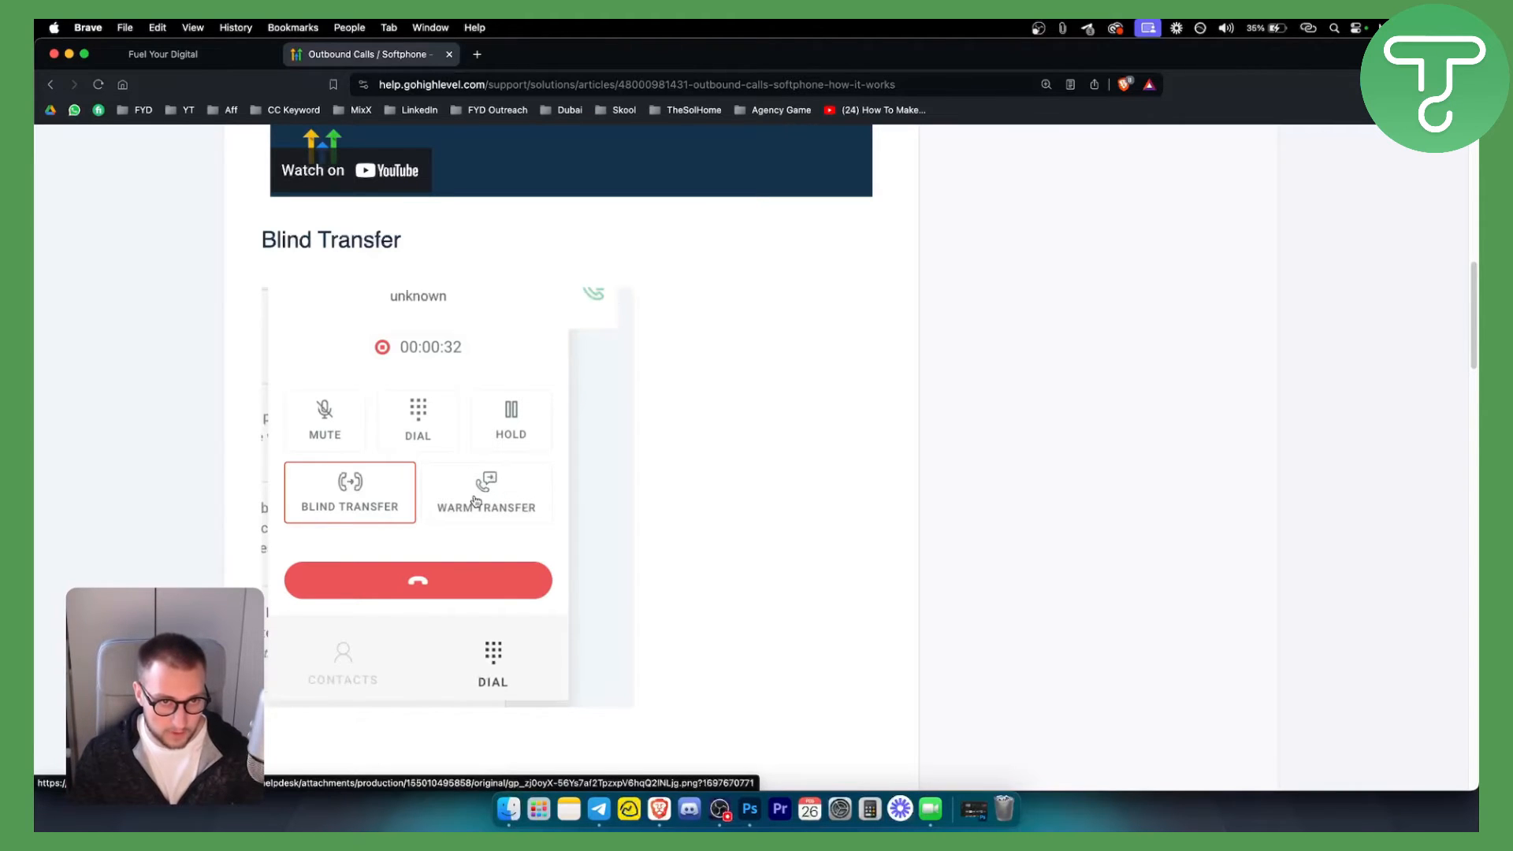
Scroll the softphone help article past Blind Transfer to the search-contact, transfer-and-end step.
{"action": "scroll", "scroll_direction": "down", "scroll_amount": 3}
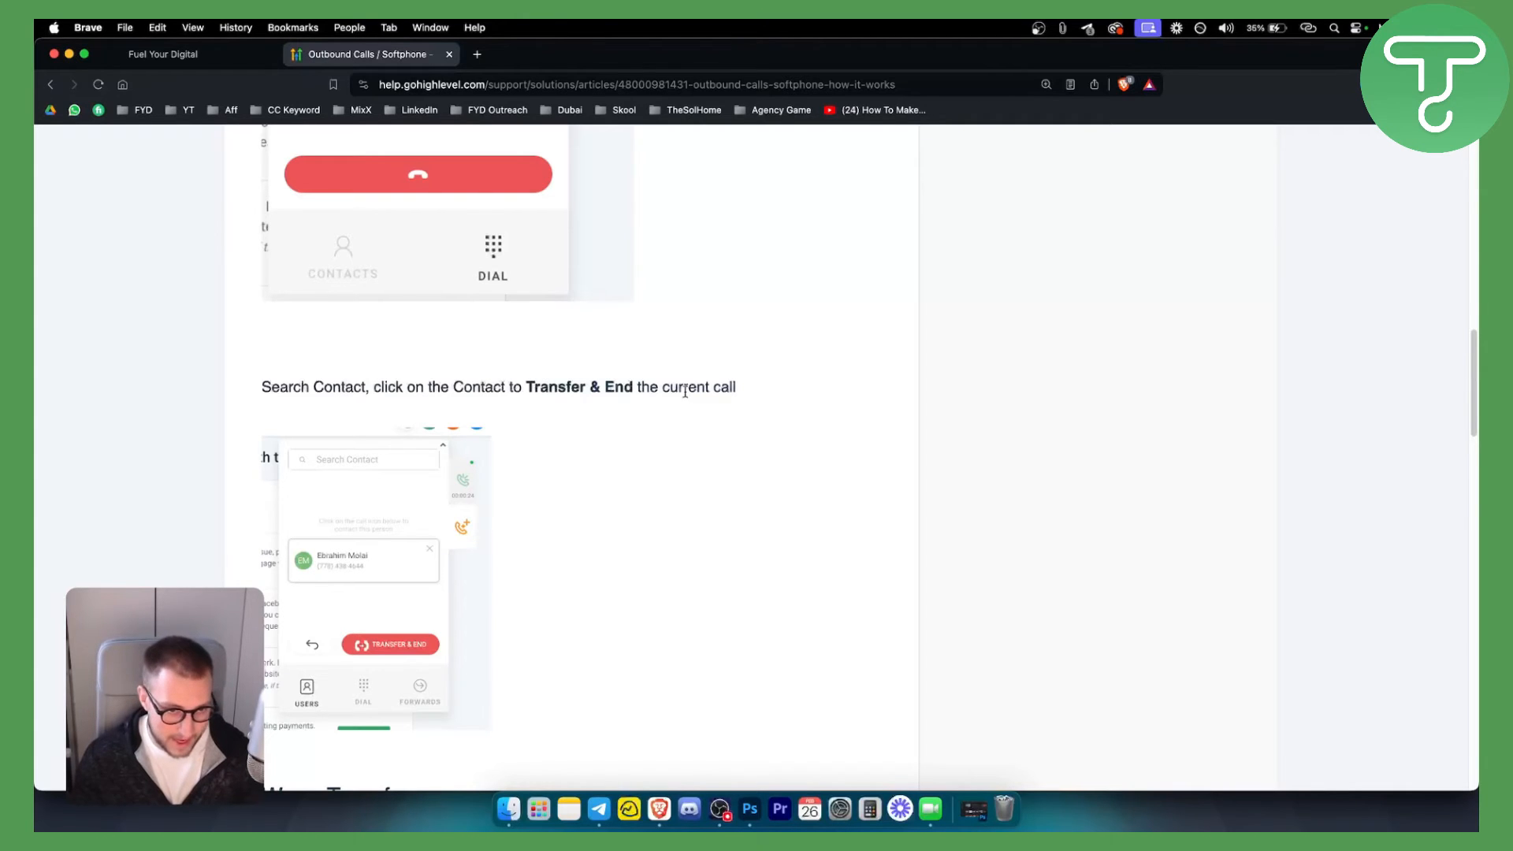
Scroll the help article through the Warm Transfer instructions into the FAQs.
{"action": "scroll", "scroll_direction": "down", "scroll_amount": 3}
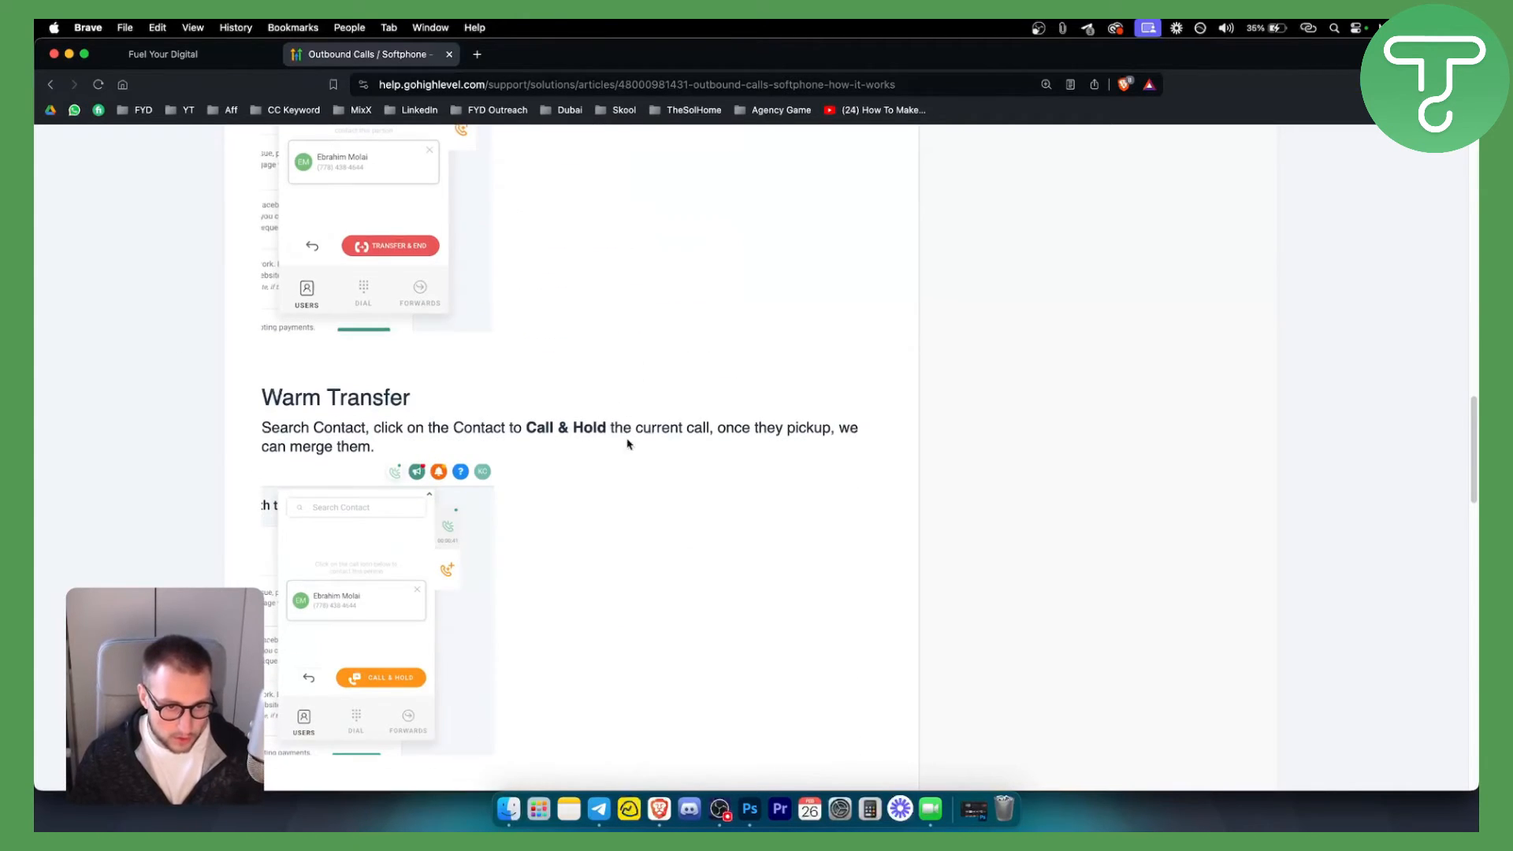
{"action": "scroll", "scroll_direction": "down", "scroll_amount": 3}
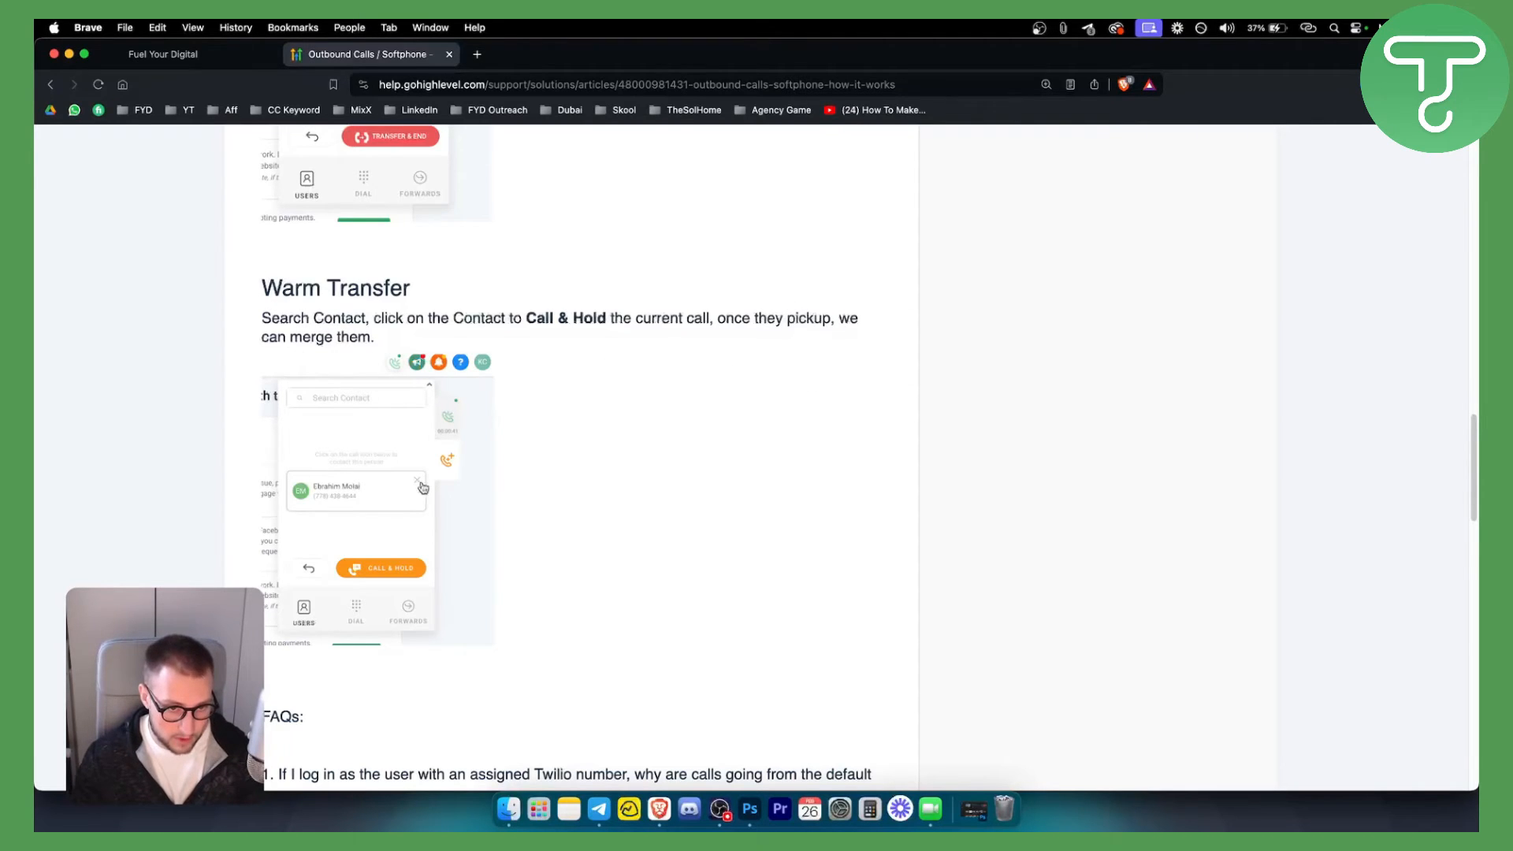
{"action": "scroll", "scroll_direction": "down", "scroll_amount": 3}
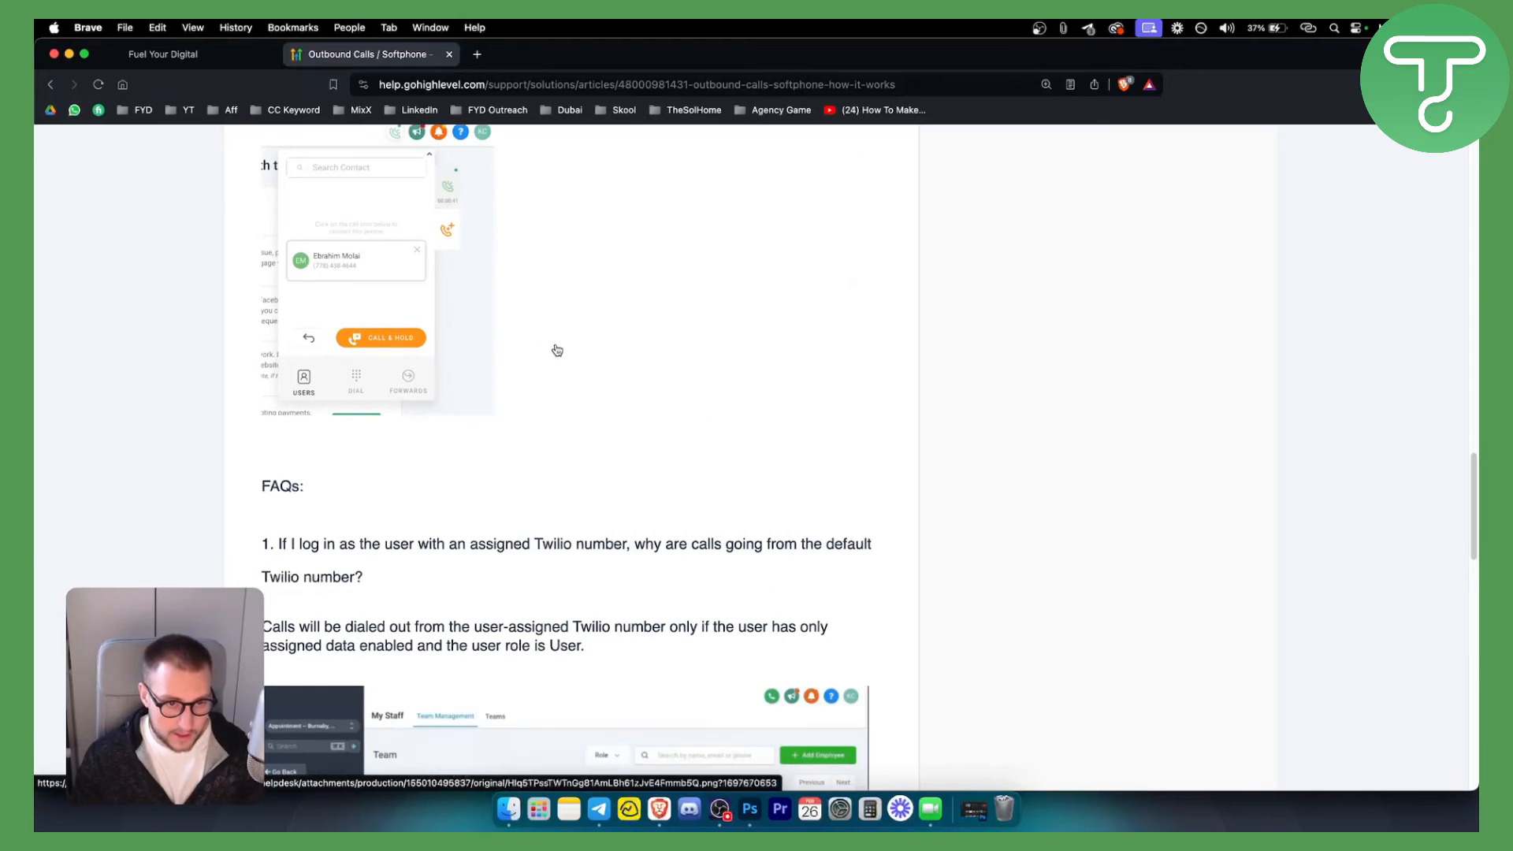
Glance at the GoHighLevel phone settings, then return to the FAQ on default Twilio number calls.
{"action": "scroll", "scroll_direction": "down", "scroll_amount": 3}
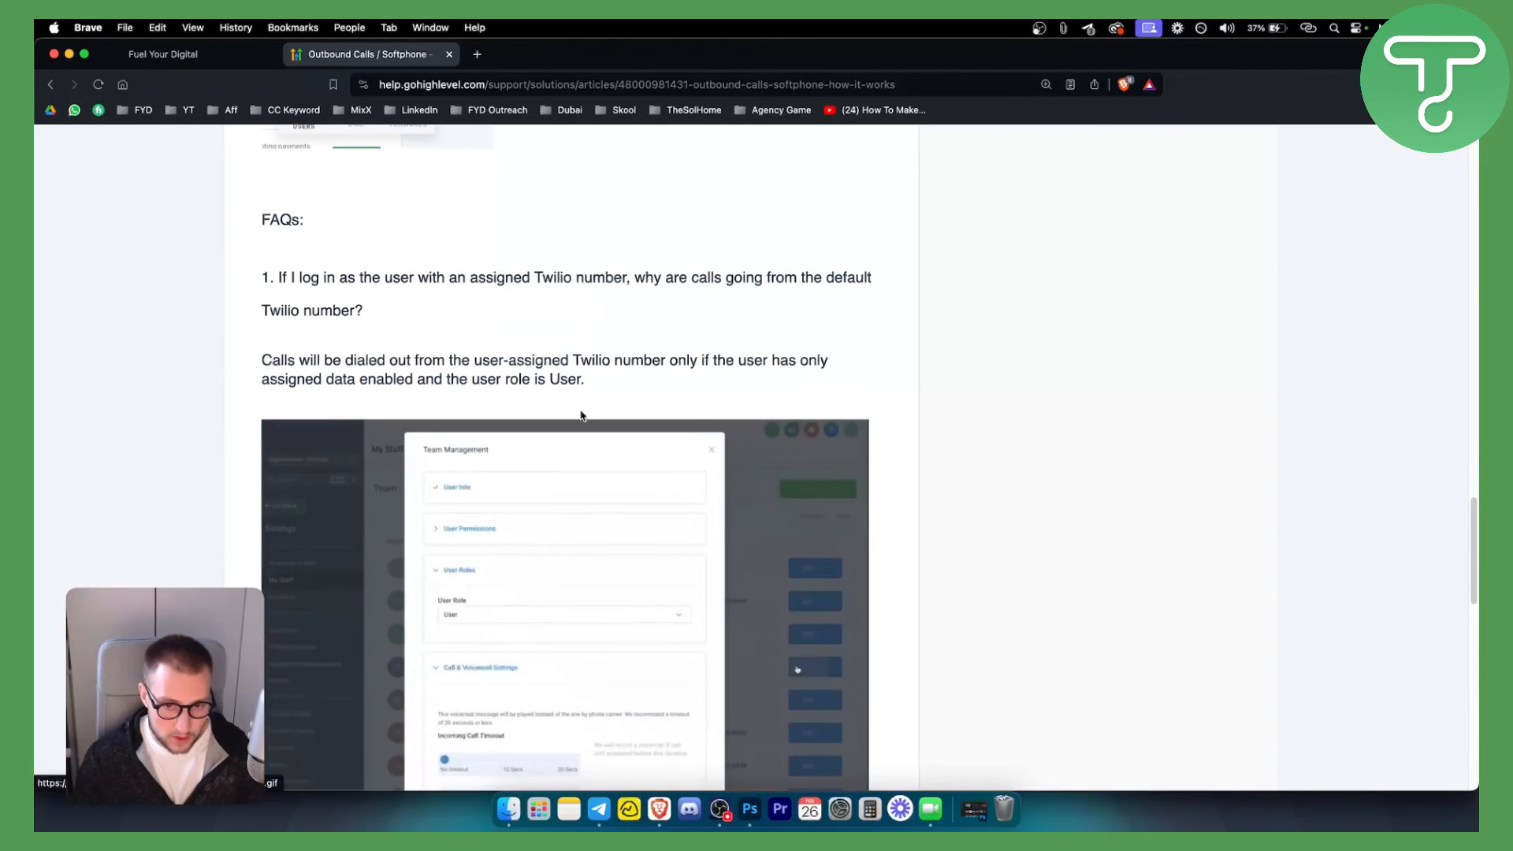
{"action": "left_click", "coordinate": [164, 54]}
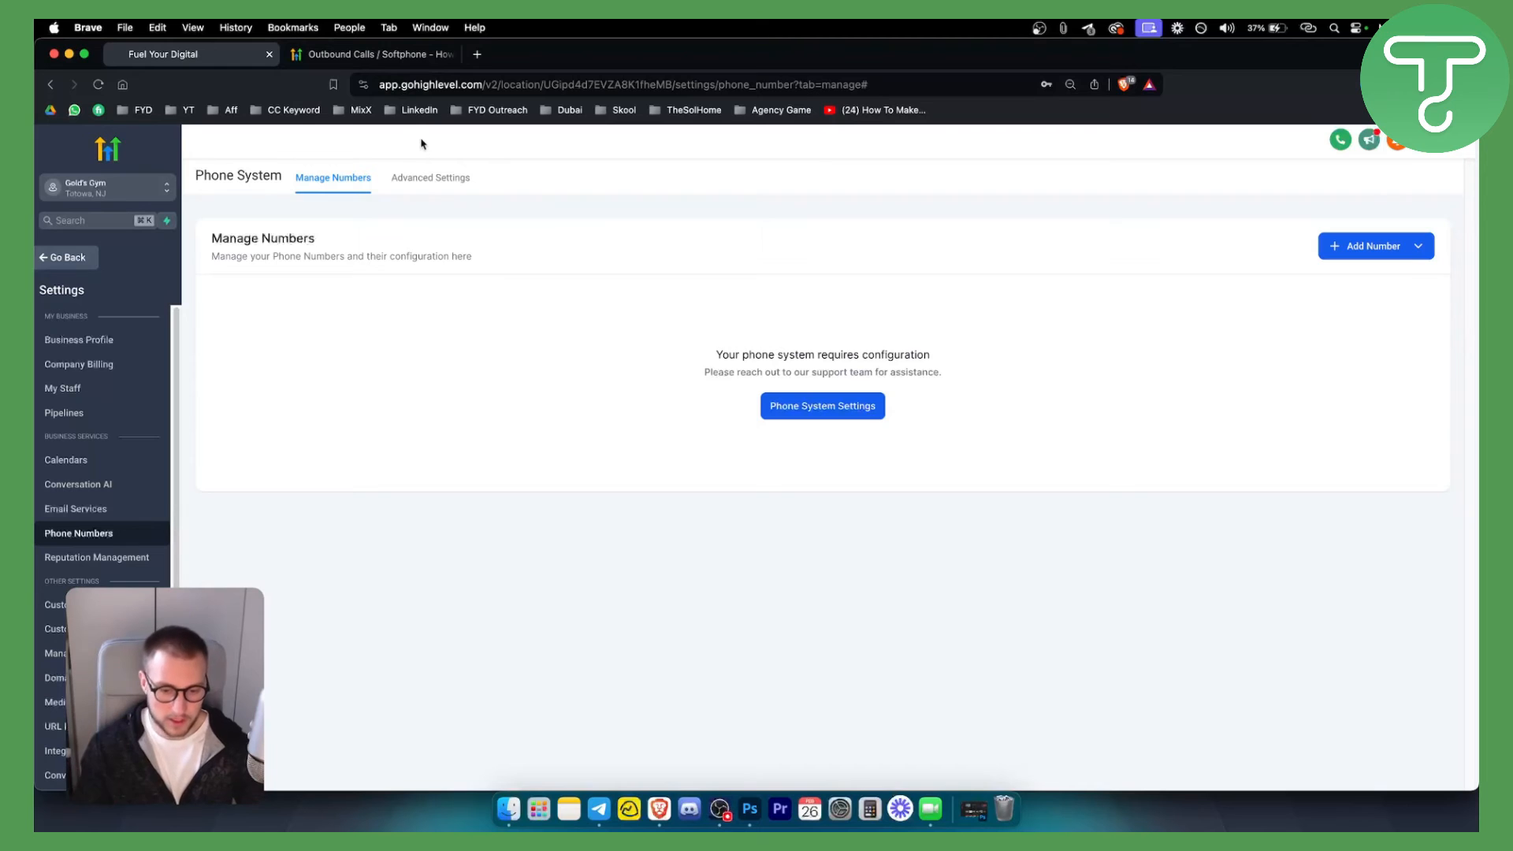
{"action": "left_click", "coordinate": [374, 54]}
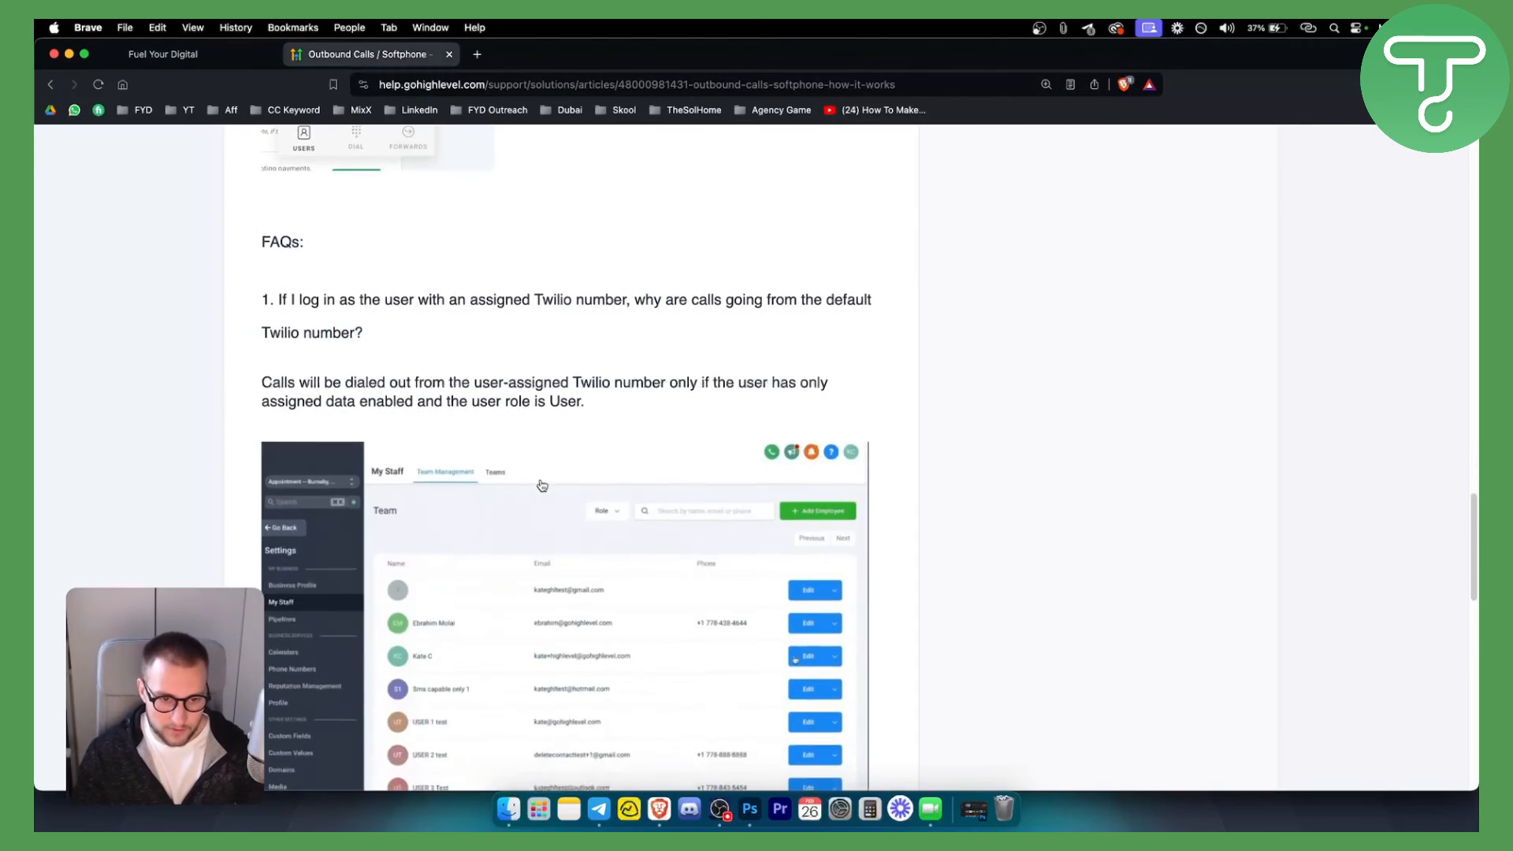
Scroll the FAQ to the paragraph on the dialer's Call from dropdown.
{"action": "scroll", "scroll_direction": "down", "scroll_amount": 3}
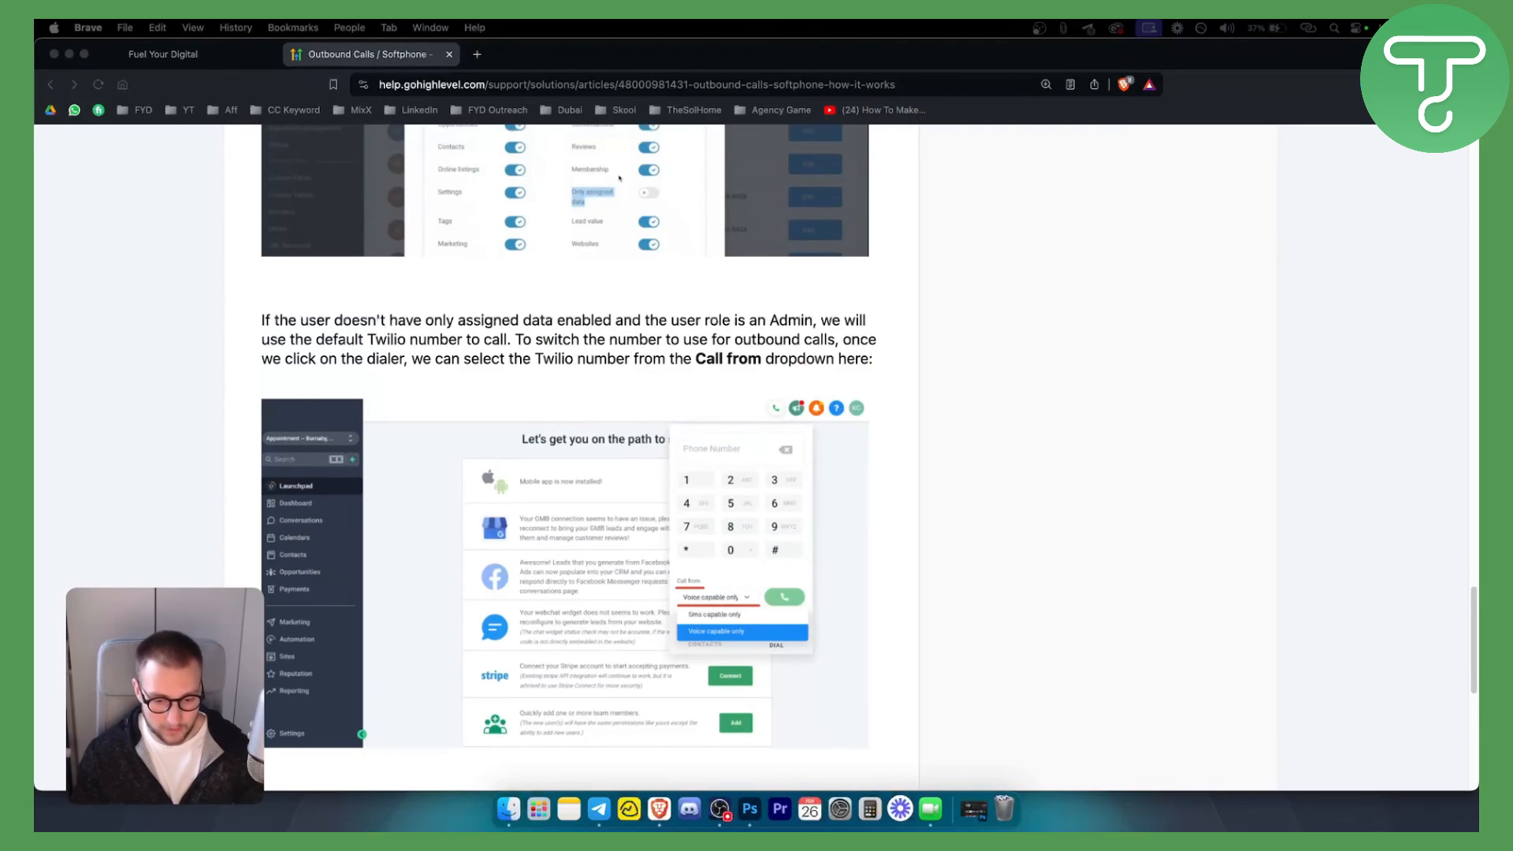
{"action": "scroll", "scroll_direction": "down", "scroll_amount": 3}
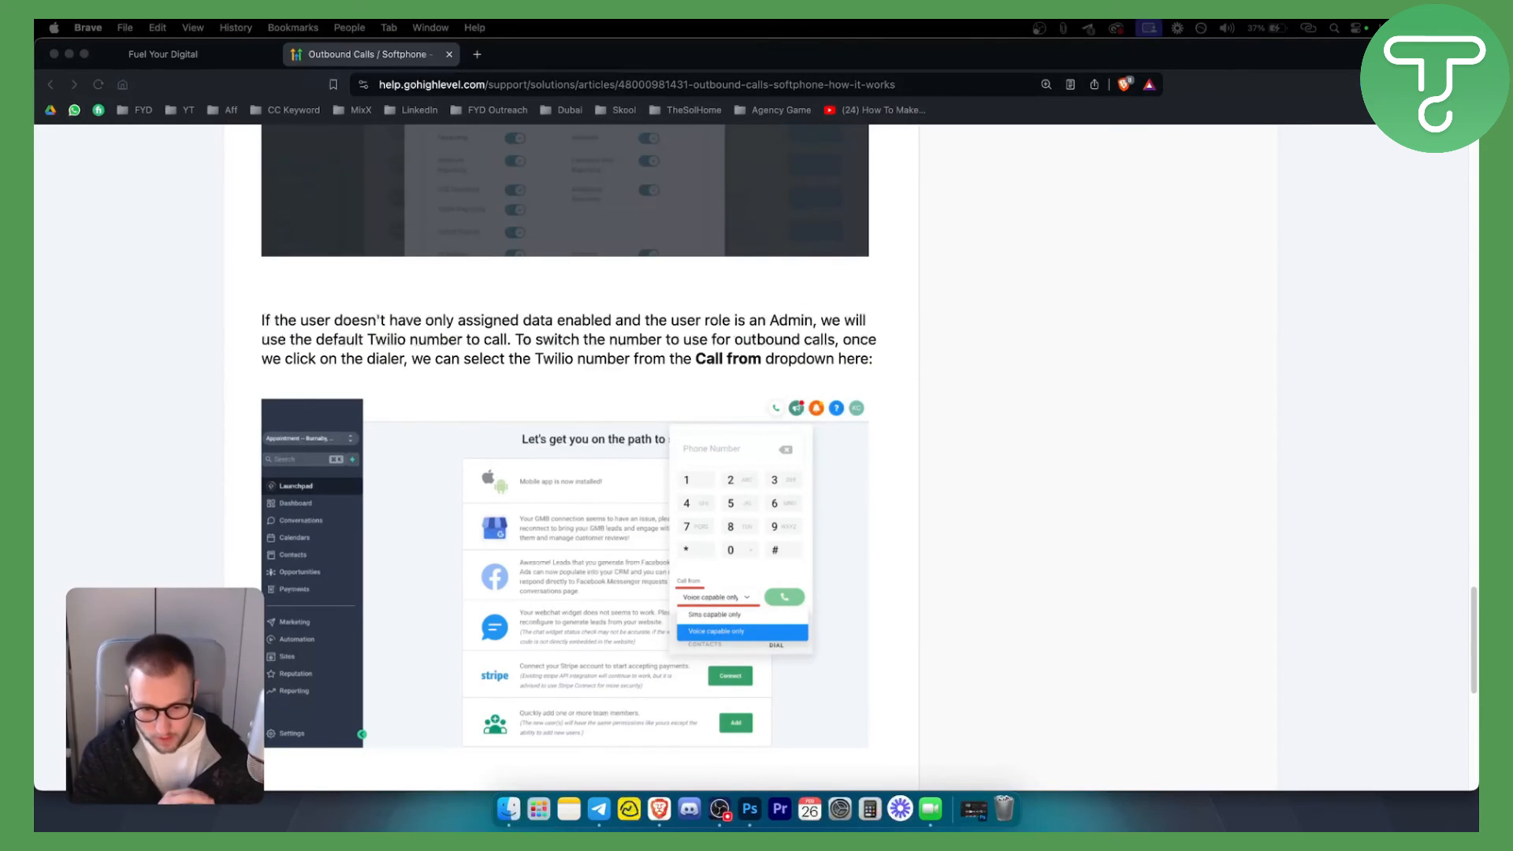